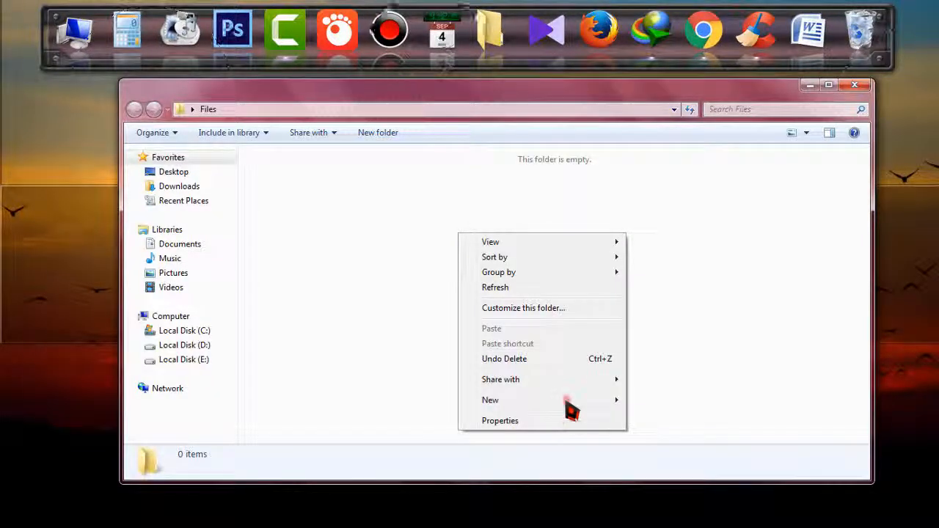
Step: Create a new empty text document in the Files folder and open it in Notepad
left_click(490, 399)
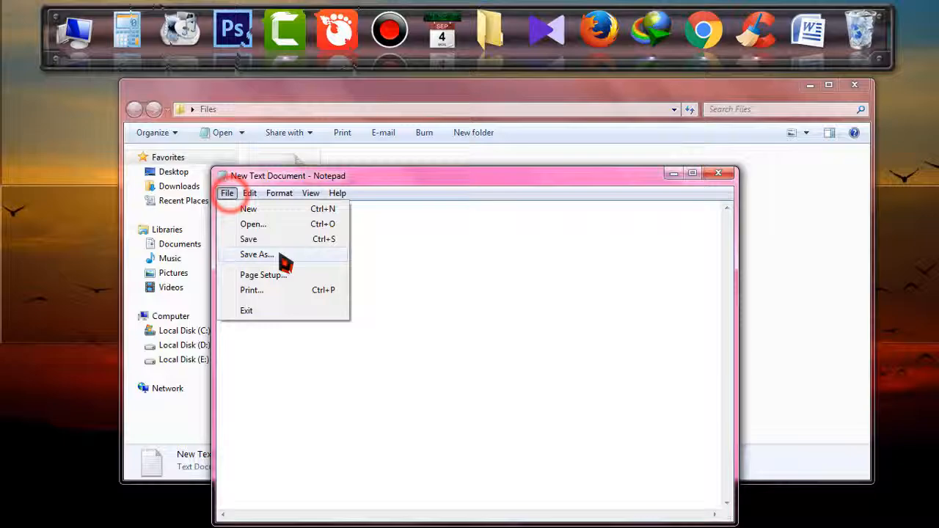
Step: Save the blank document via Save As as index.htm with Save as type set to All Files
left_click(257, 254)
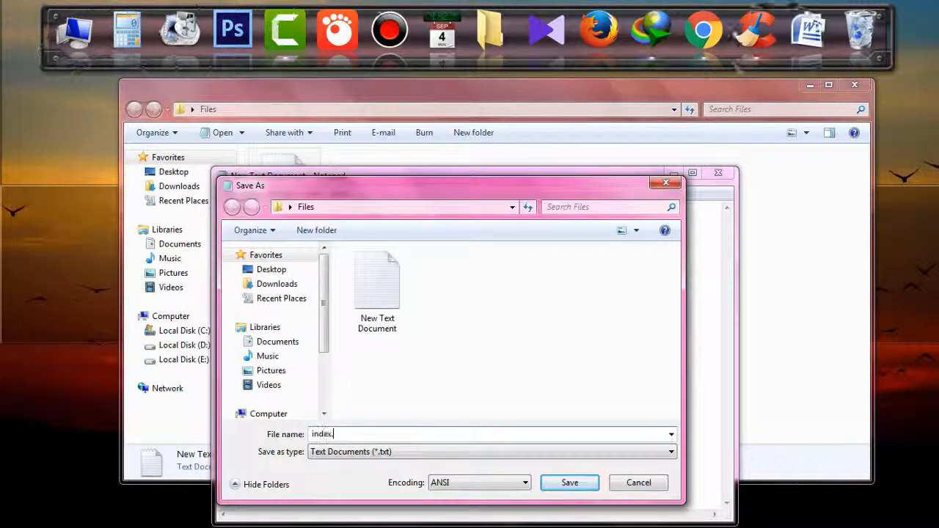
type("htm")
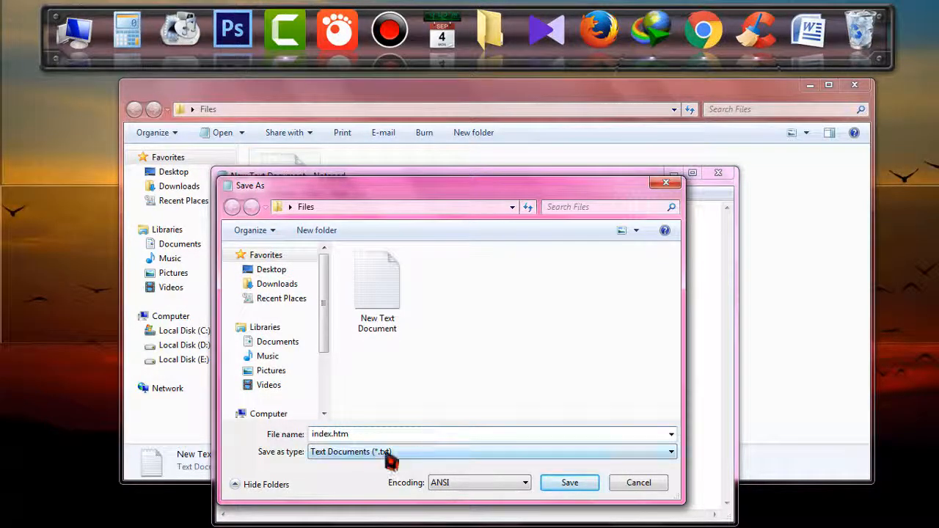
left_click(491, 452)
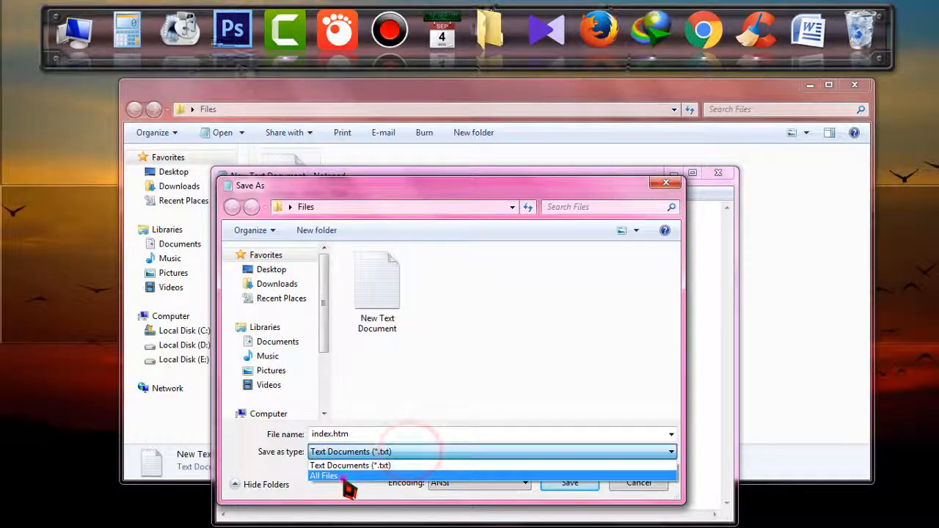
left_click(323, 476)
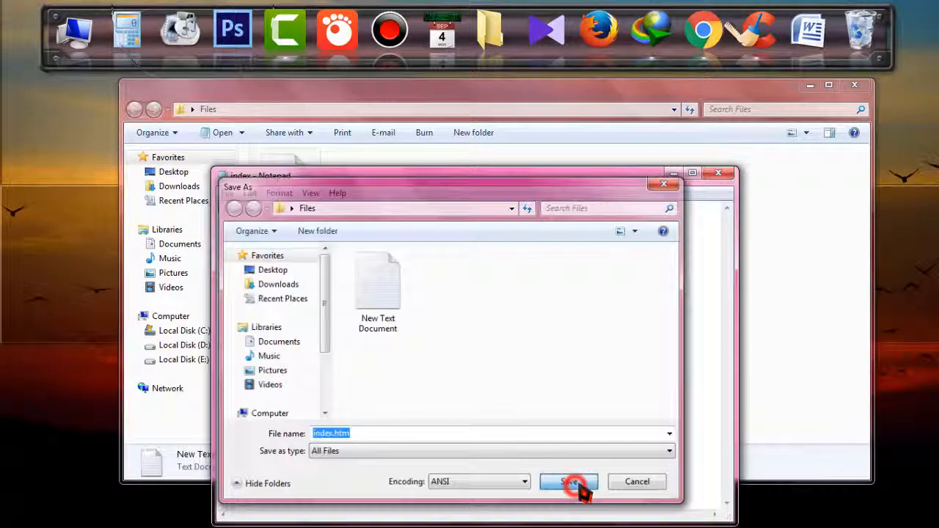
left_click(569, 482)
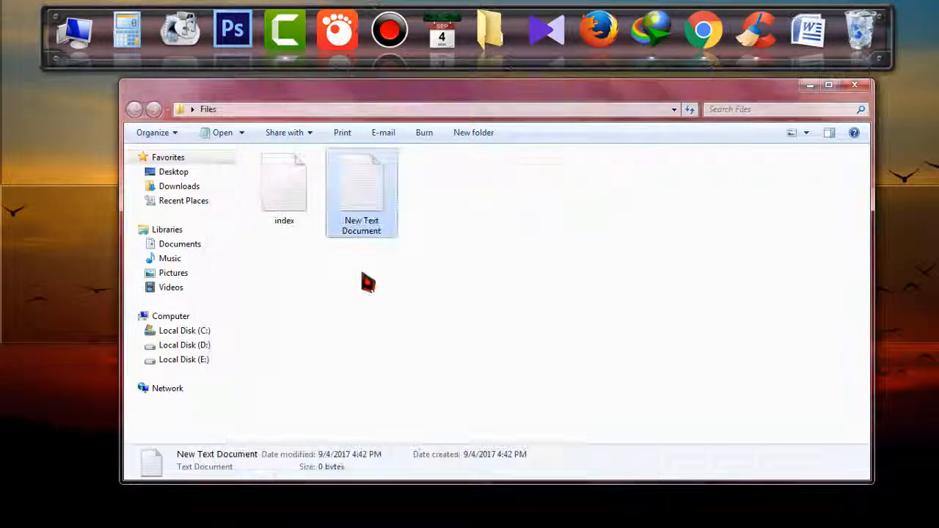
Step: Check the index file's type, then select and delete the leftover New Text Document
left_click(285, 188)
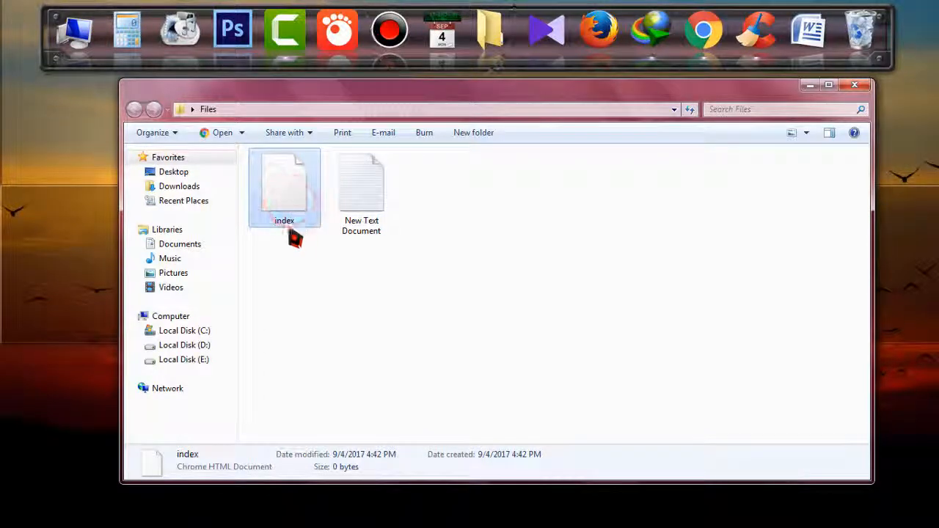
left_click(361, 191)
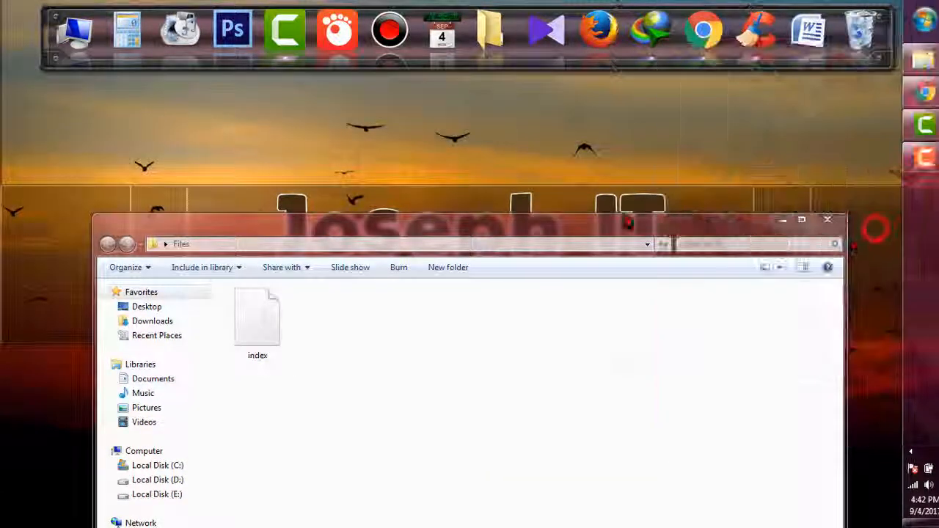
Step: Browse to Local Disk (C:) > KMPlayer > Logo, then launch KMPlayer to confirm it opens ad-free
left_click(157, 465)
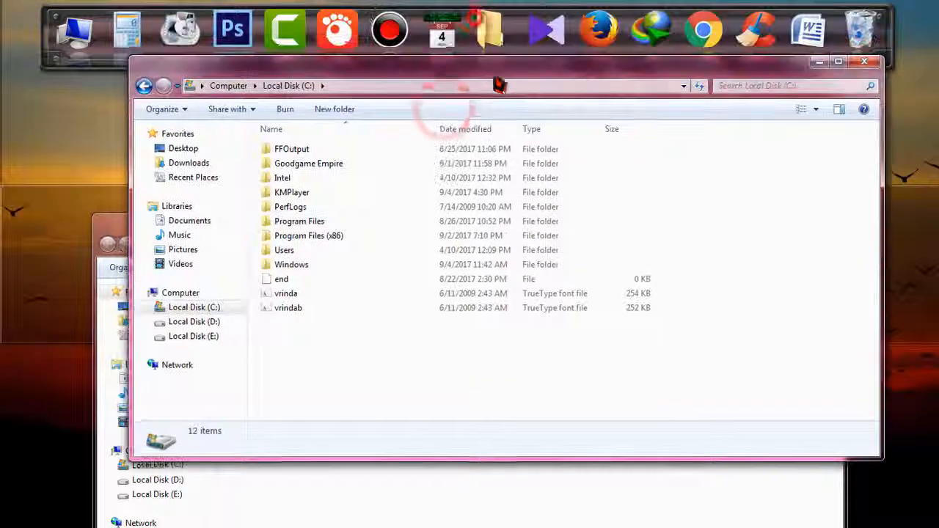
double_click(291, 192)
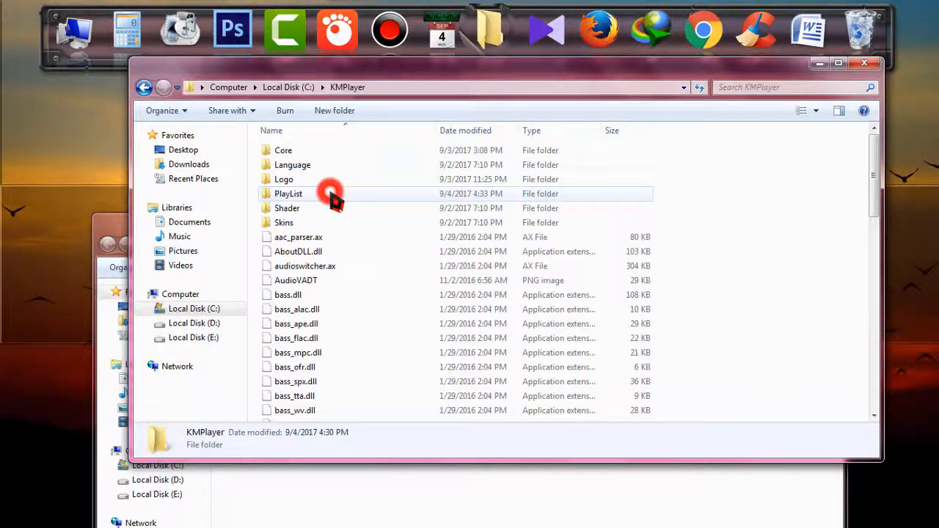
double_click(285, 179)
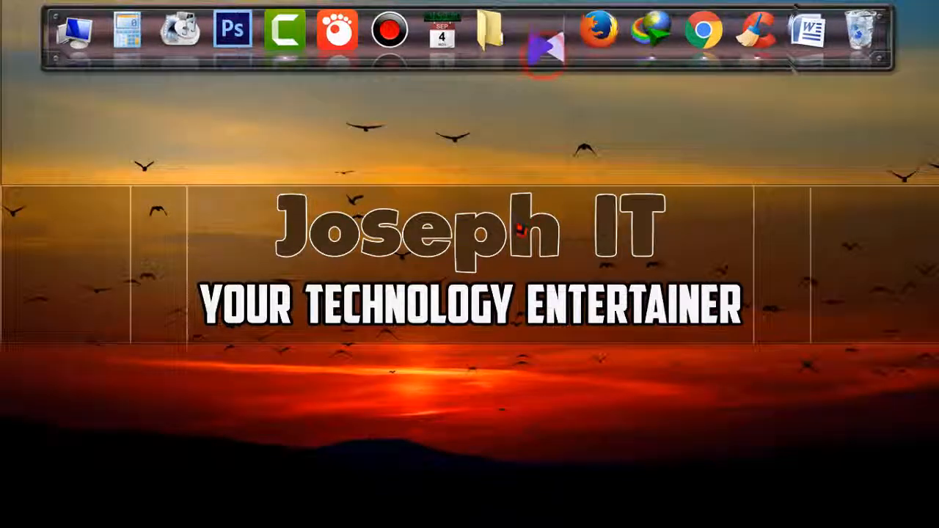
left_click(544, 33)
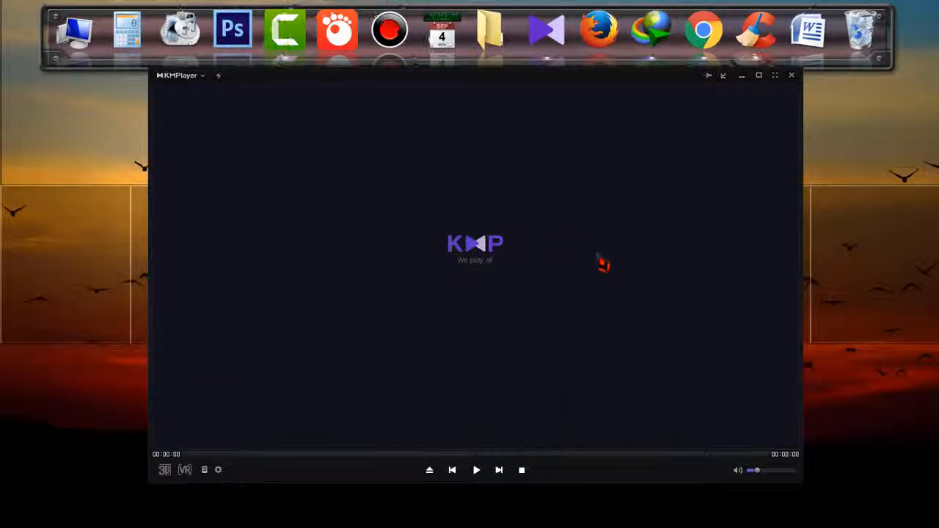